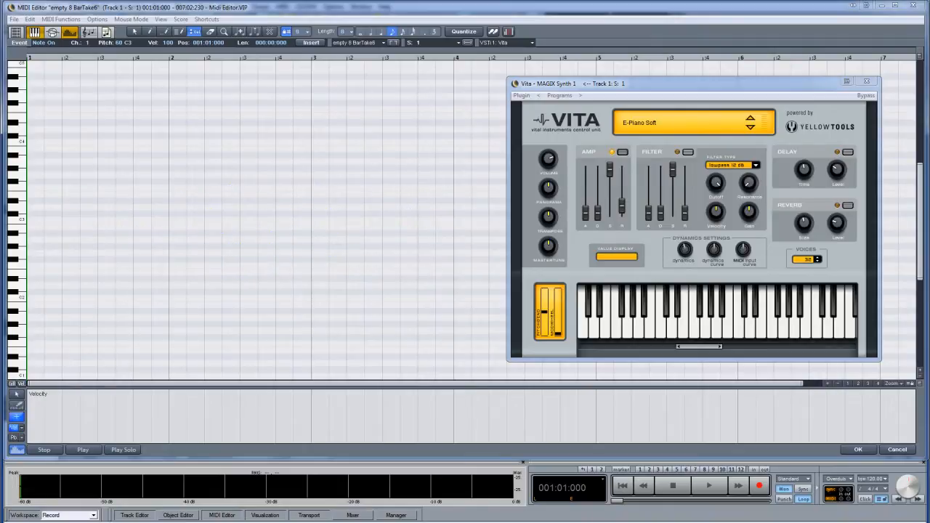
Step: Record the Vita E-Piano chord phrase with rising loudness, then stop the transport
{"action": "left_click", "coordinate": [82, 449]}
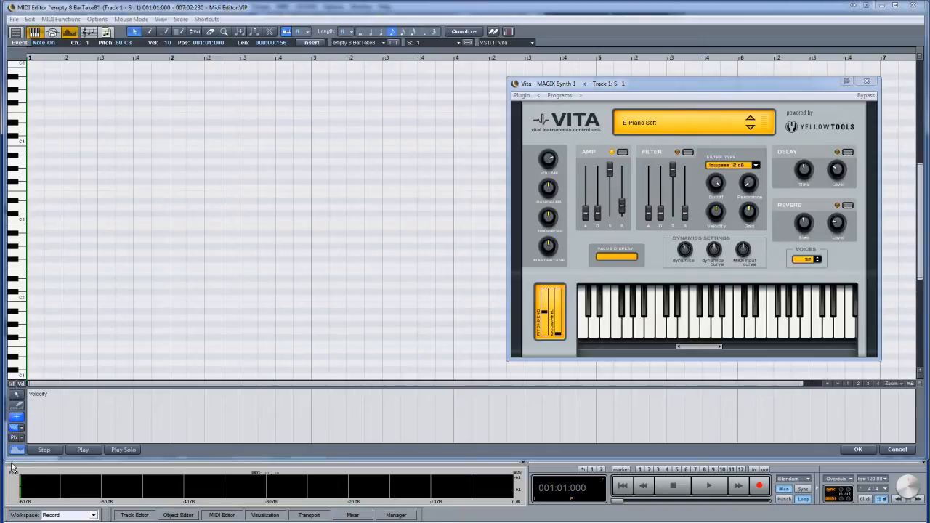
{"action": "left_click", "coordinate": [81, 449]}
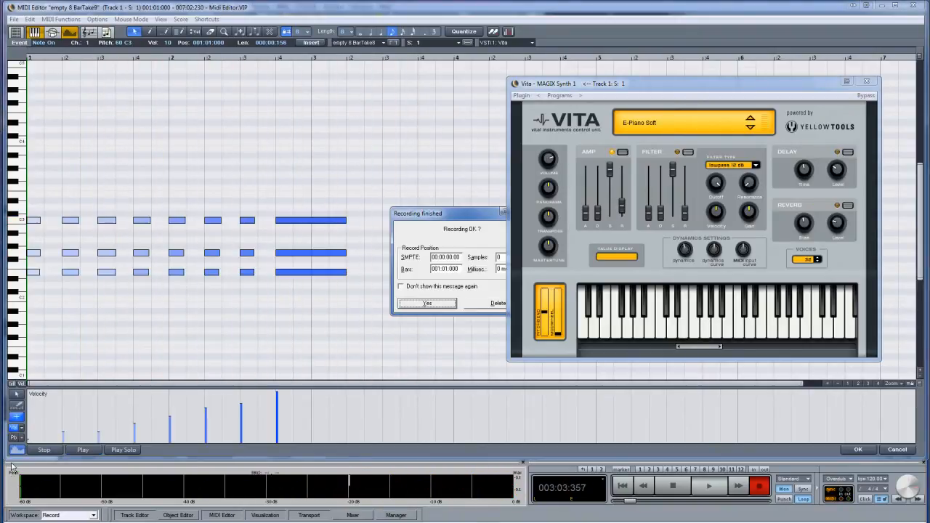
Step: Dismiss the Recording Finished message and show the Velocity/Controller Editor for the chords
{"action": "left_click", "coordinate": [426, 304]}
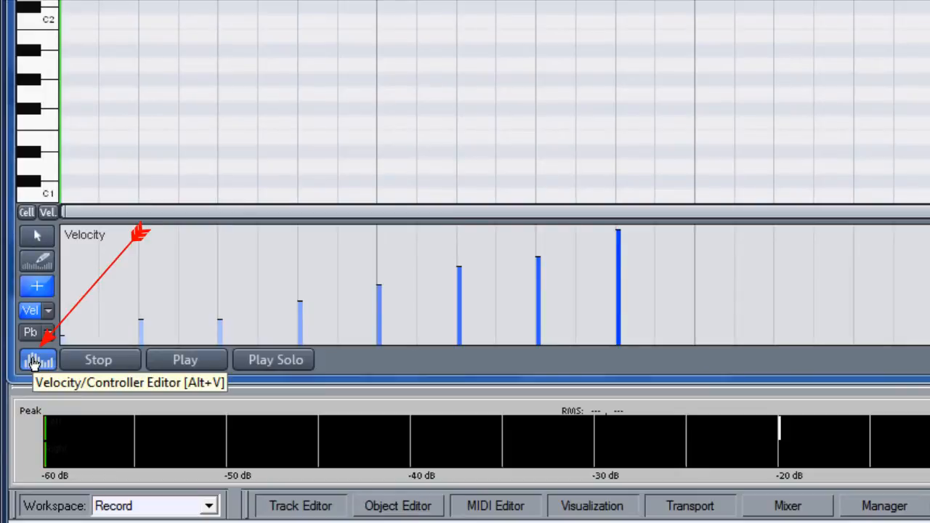
{"action": "left_click", "coordinate": [35, 360]}
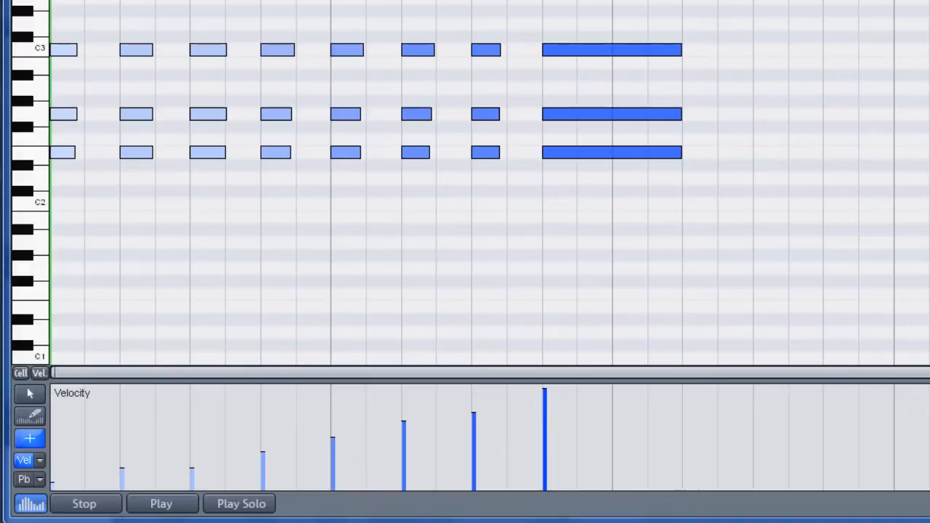
{"action": "left_click", "coordinate": [160, 503]}
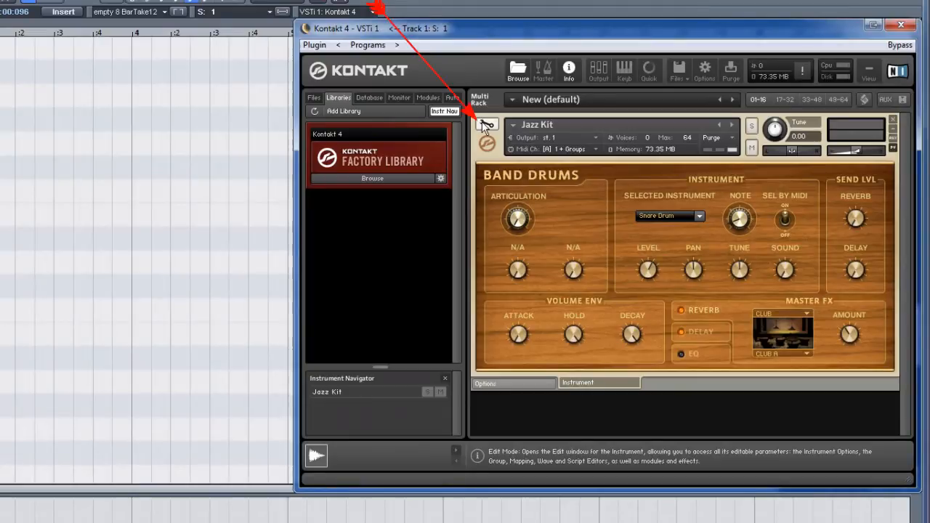
Step: Enter Jazz Kit edit mode via the wrench and show its Mapping Editor
{"action": "left_click", "coordinate": [485, 125]}
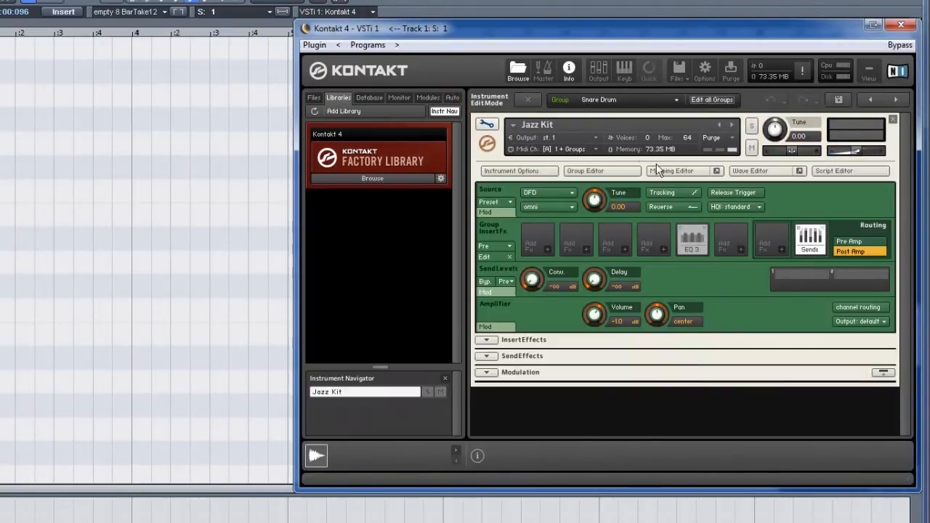
{"action": "left_click", "coordinate": [671, 172]}
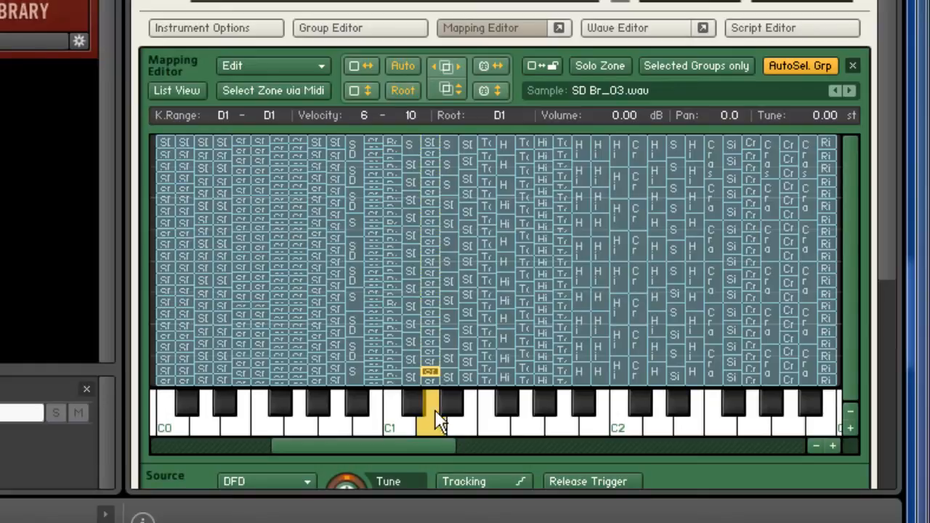
{"action": "left_click", "coordinate": [427, 139]}
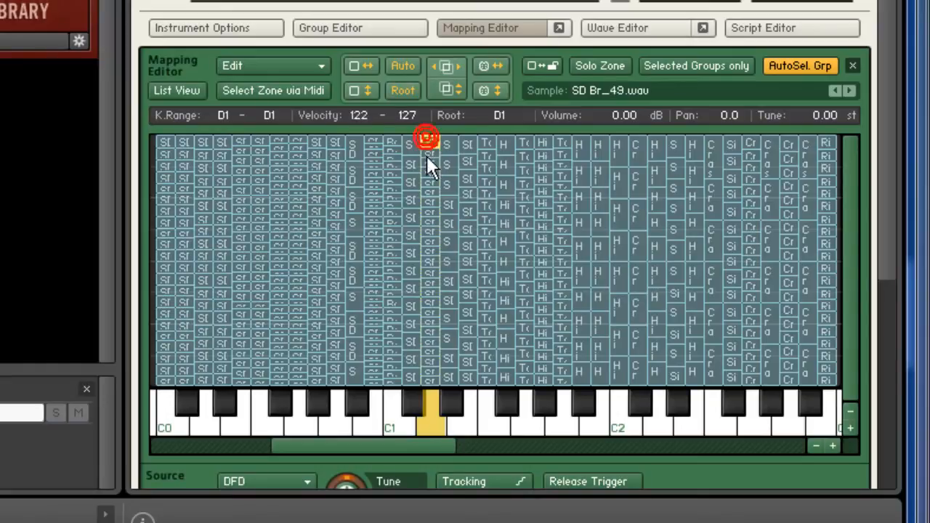
{"action": "left_click", "coordinate": [430, 184]}
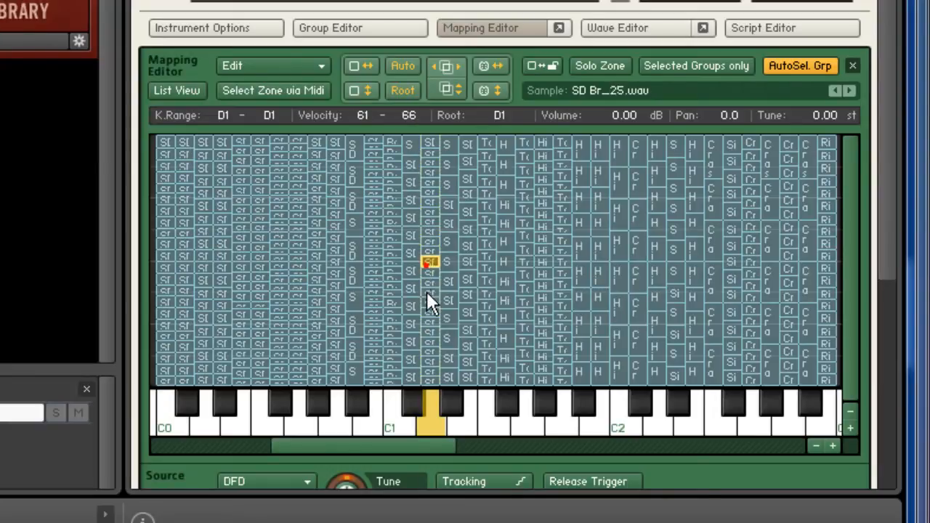
{"action": "left_click", "coordinate": [430, 353]}
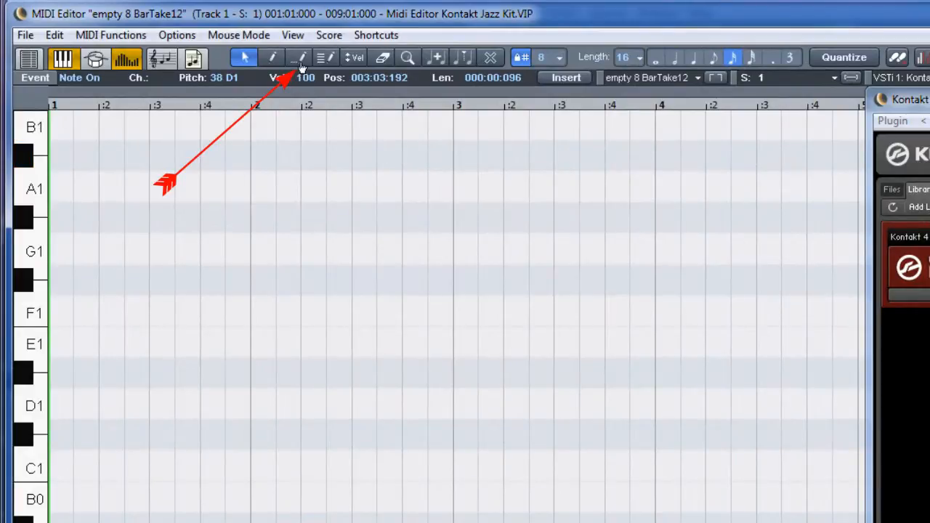
Step: Switch the MIDI Editor to the Draw tool for placing notes
{"action": "left_click", "coordinate": [298, 58]}
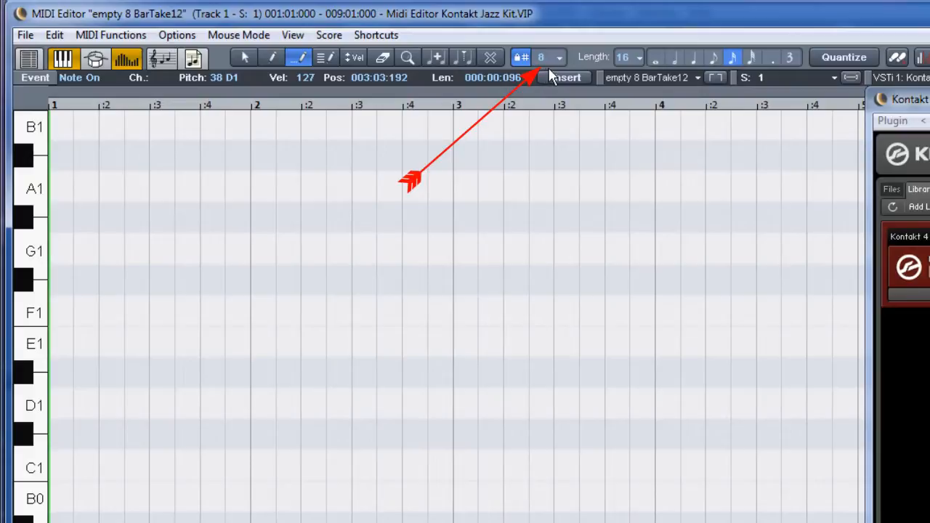
{"action": "mouse_move", "coordinate": [541, 57]}
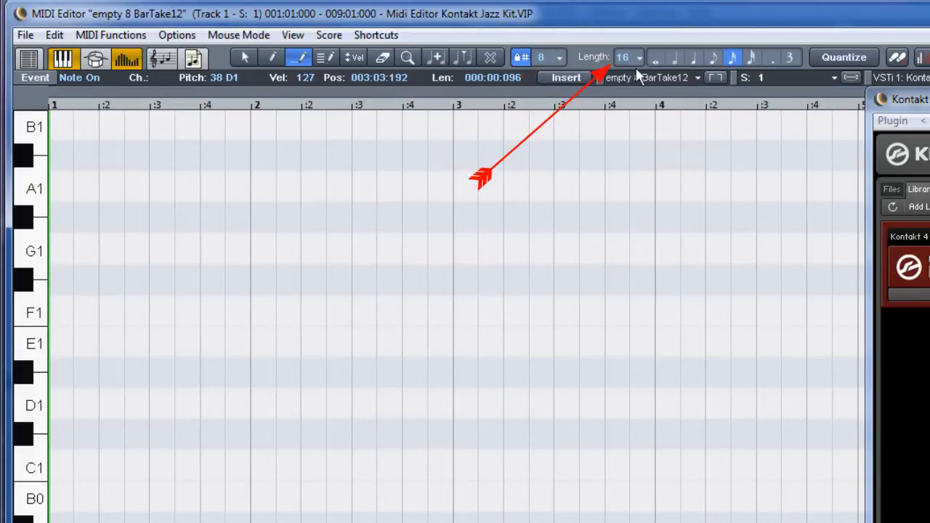
{"action": "mouse_move", "coordinate": [633, 58]}
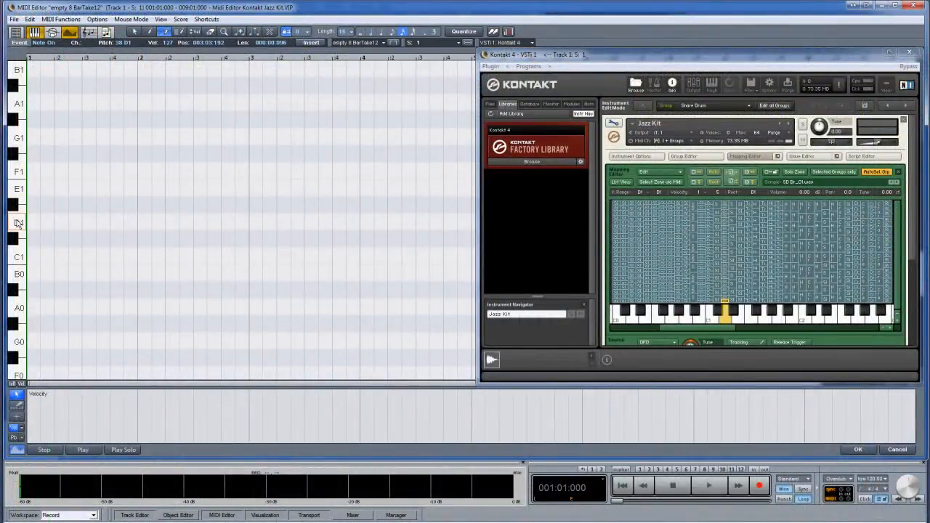
Step: Draw a full row of D1 snare notes, locked to the row with H
{"action": "left_click", "coordinate": [17, 224]}
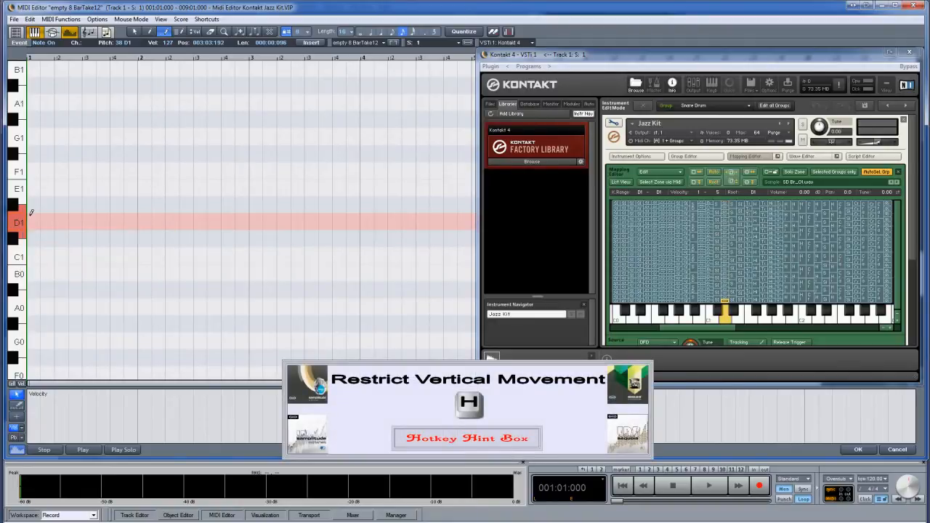
{"action": "key", "text": "h"}
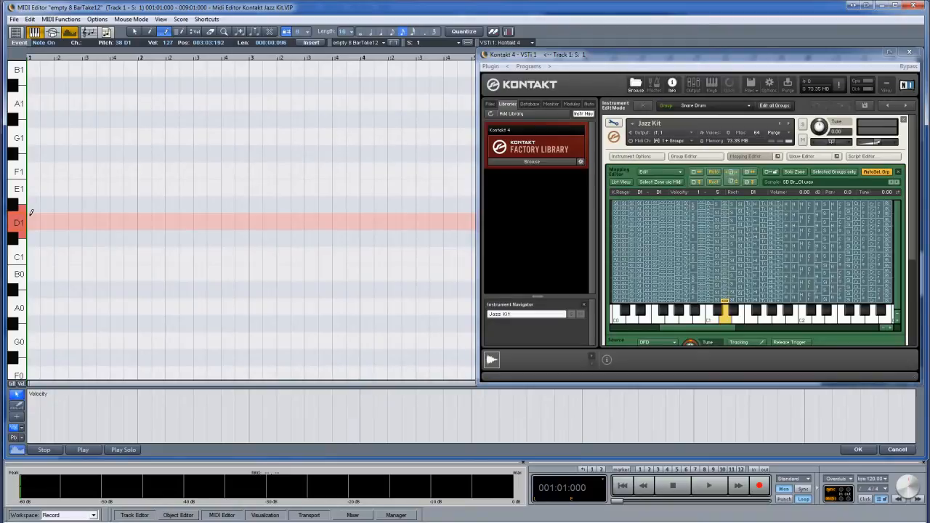
{"action": "left_click_drag", "start_coordinate": [30, 224], "coordinate": [393, 224]}
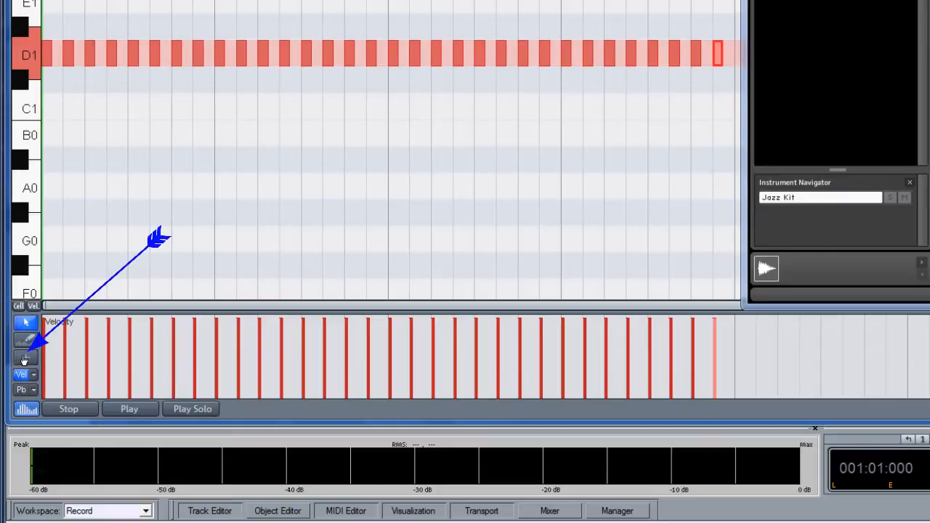
{"action": "mouse_move", "coordinate": [23, 358]}
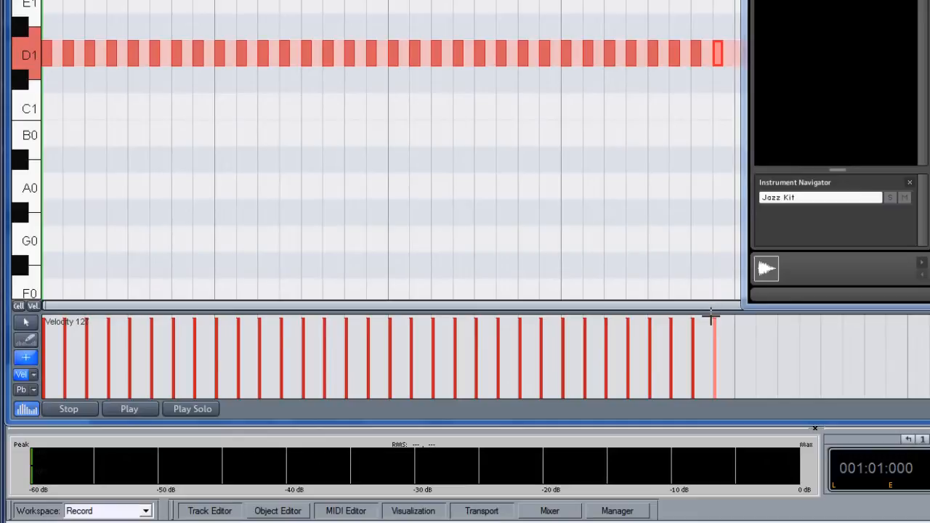
Step: Draw a rising velocity line from soft to full across the D1 snare notes
{"action": "left_click_drag", "start_coordinate": [41, 395], "coordinate": [712, 316]}
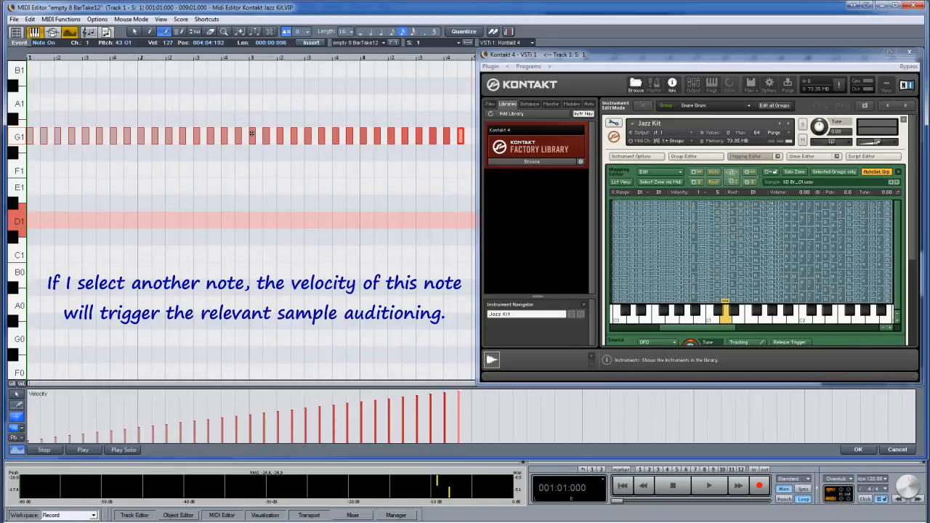
Step: Redraw the snare velocities as a freehand swell that peaks and tapers back down
{"action": "left_click", "coordinate": [251, 153]}
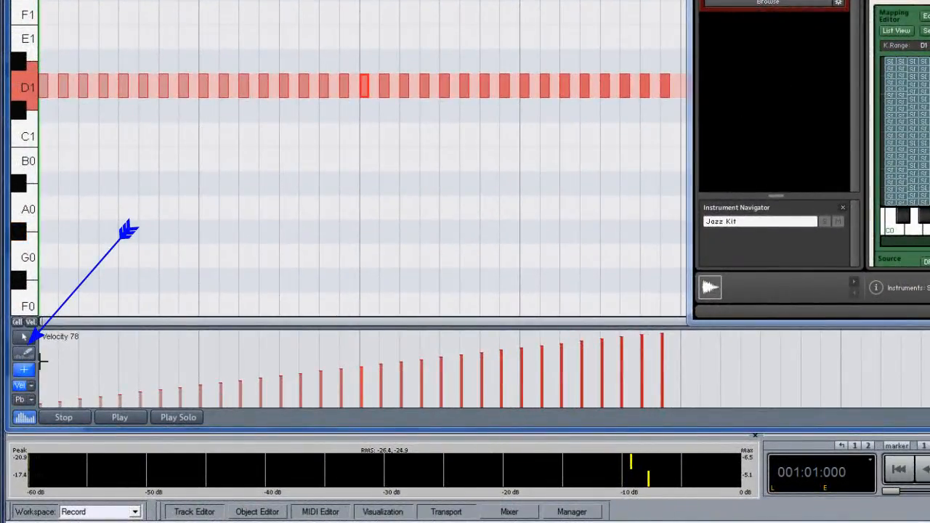
{"action": "mouse_move", "coordinate": [24, 355]}
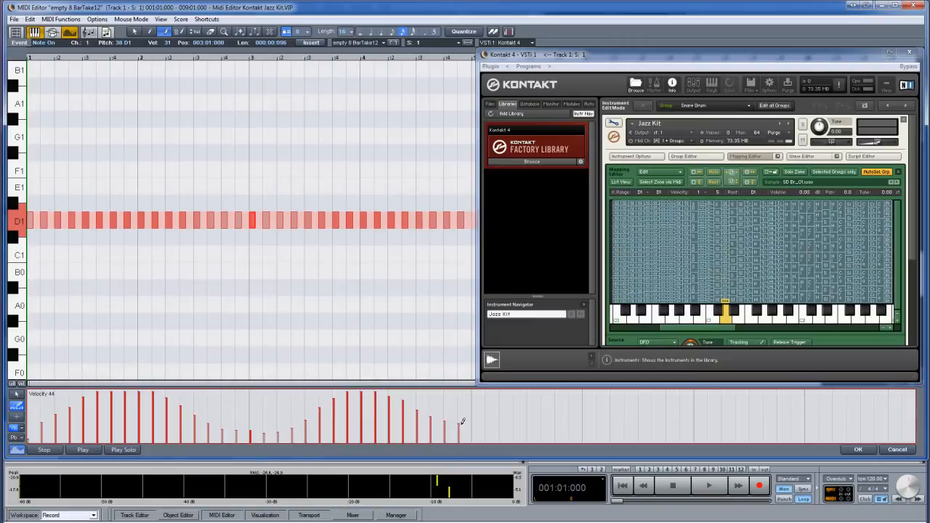
{"action": "left_click", "coordinate": [82, 450]}
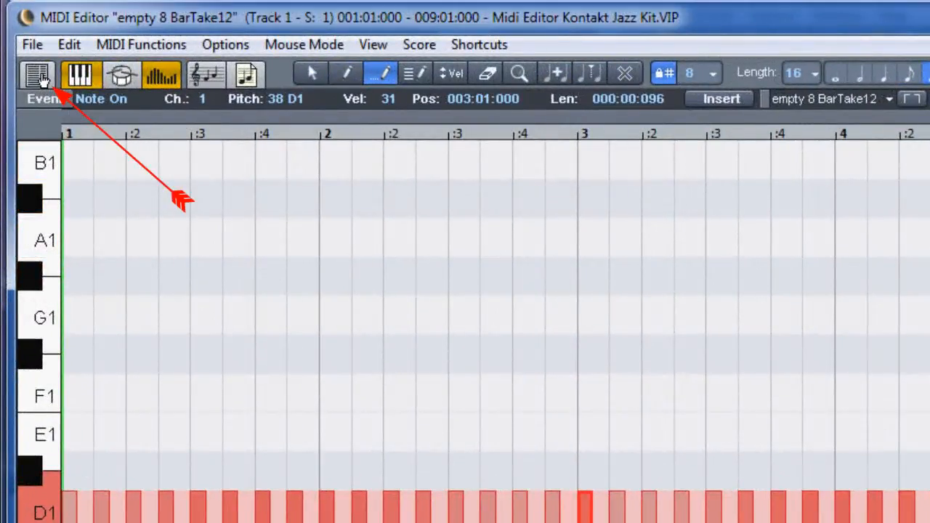
Step: Show the MIDI Event List with each D1 note's position and velocity
{"action": "left_click", "coordinate": [36, 73]}
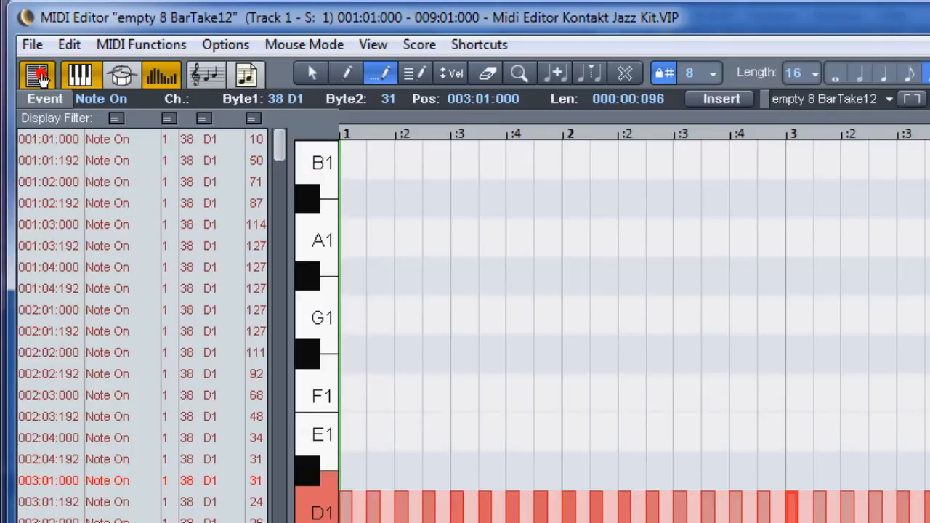
{"action": "mouse_move", "coordinate": [36, 76]}
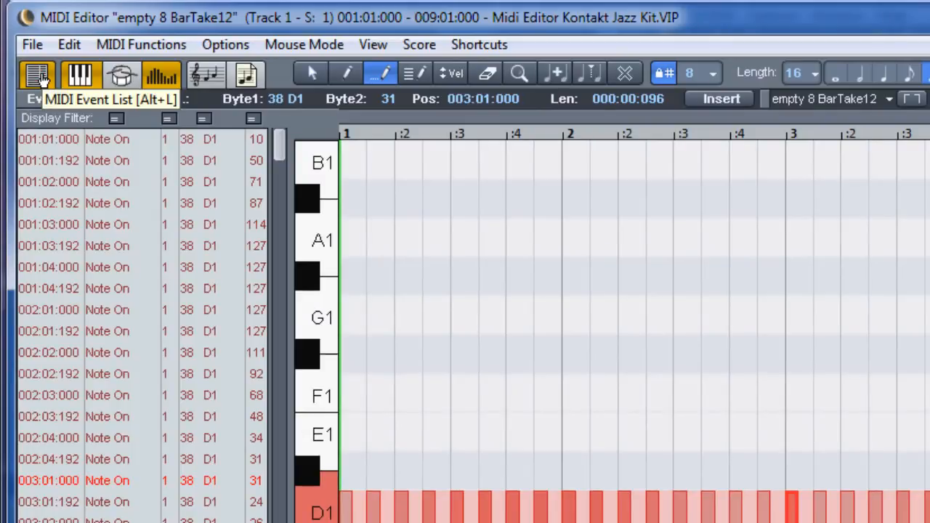